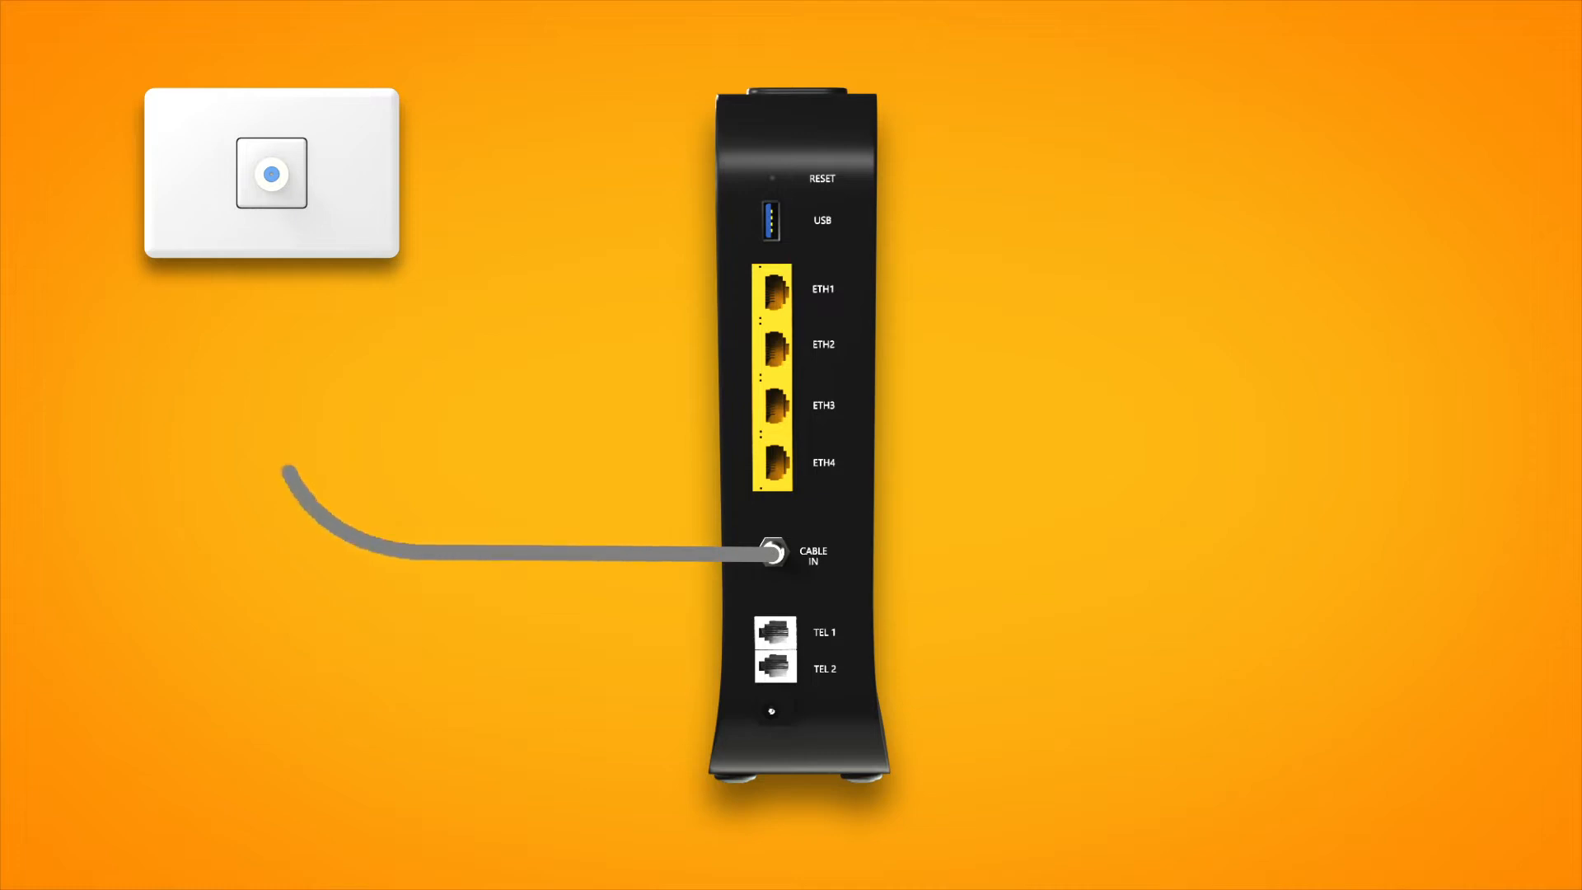
{"action": "left_click_drag", "start_coordinate": [287, 471], "coordinate": [270, 171]}
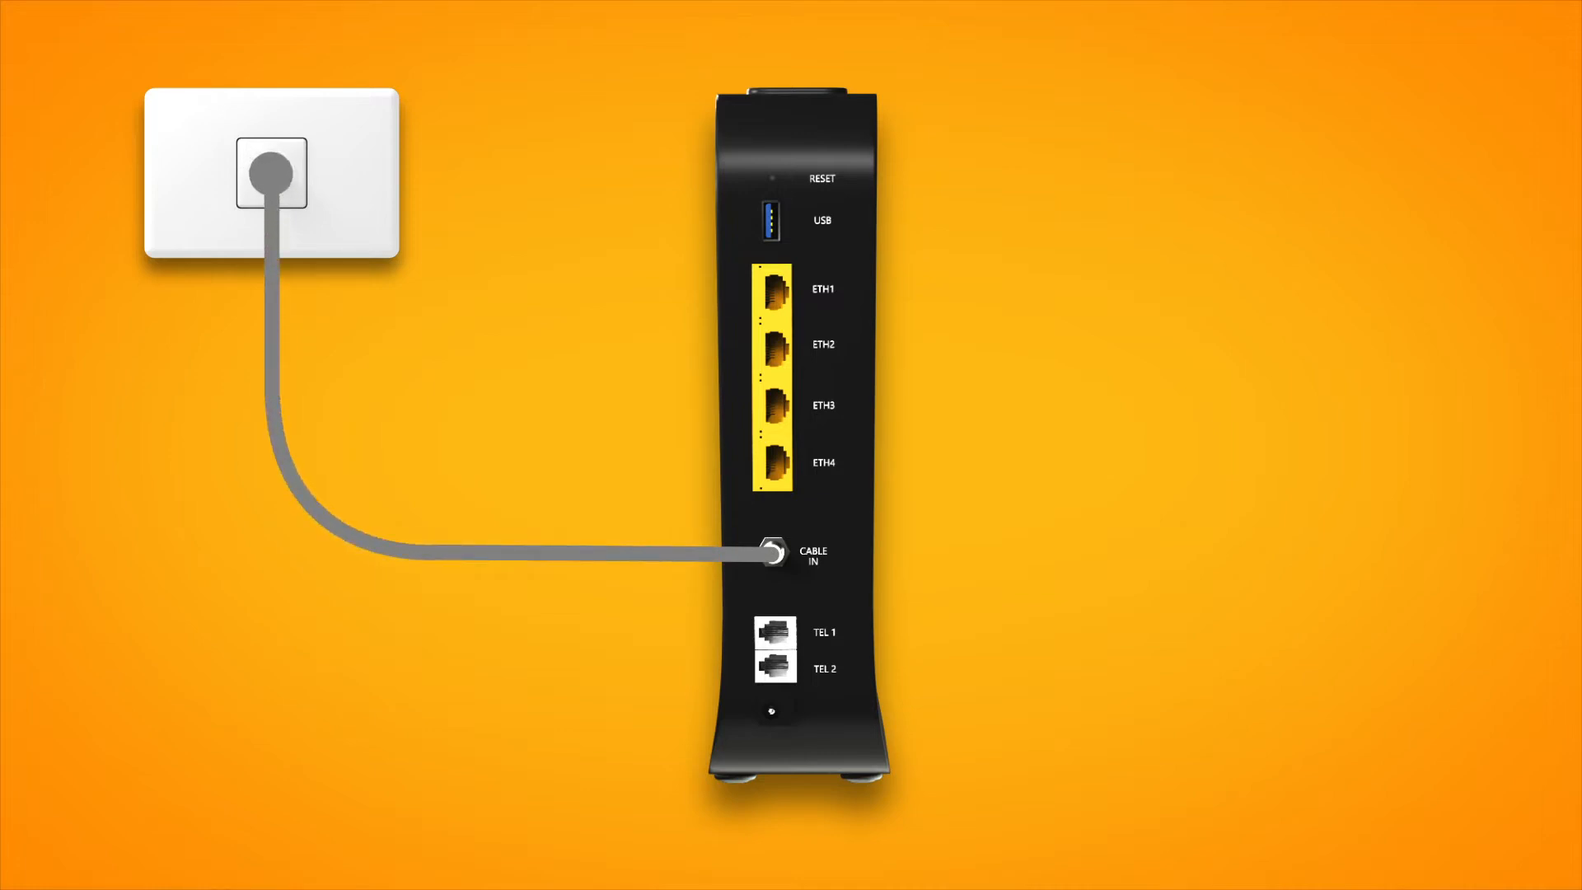